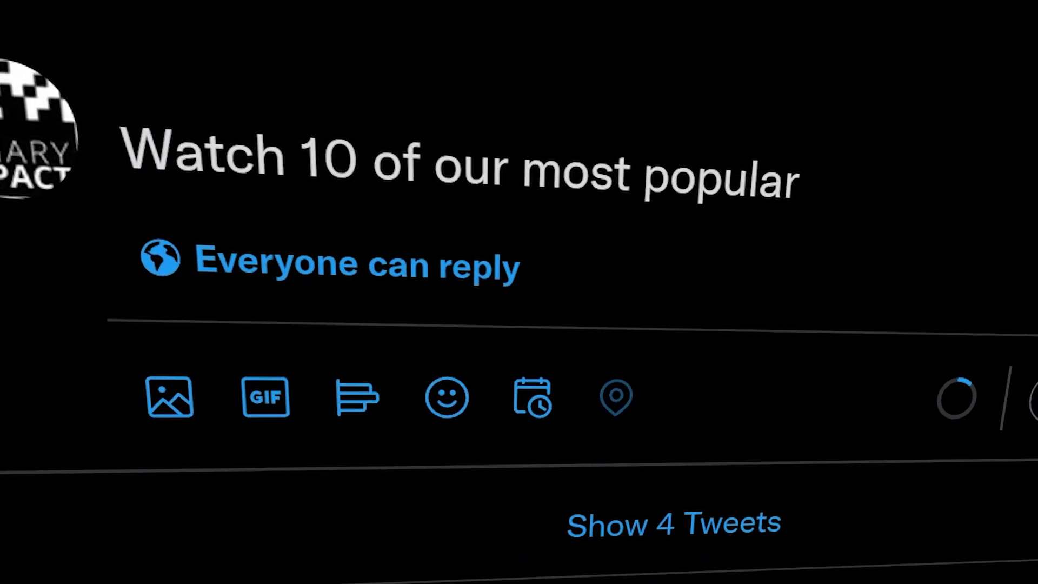
Step: Search #unitytips and scroll through Binary Impact's tip tweets
type("#unitytips !")
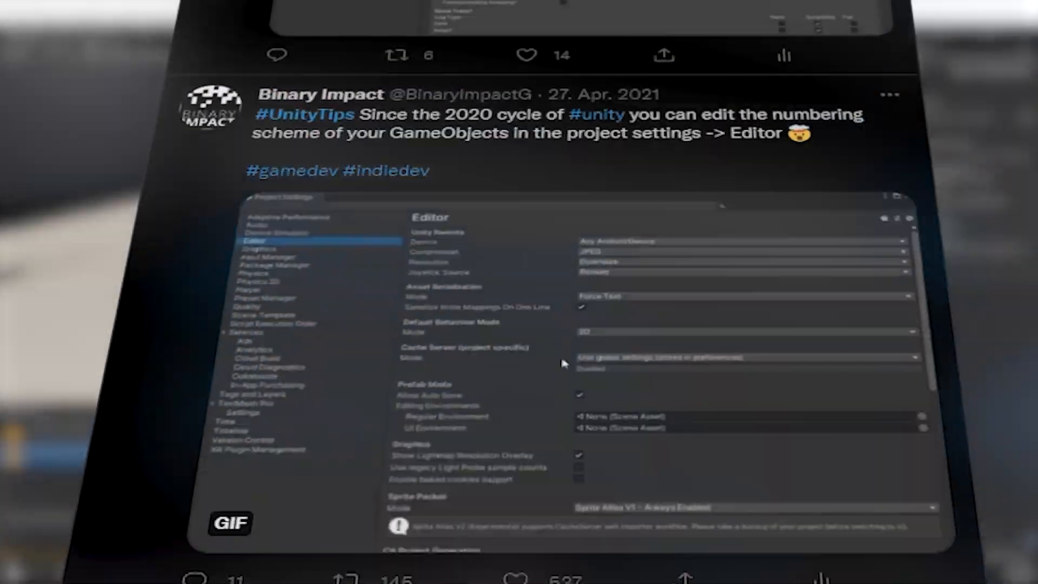
scroll("down", 3)
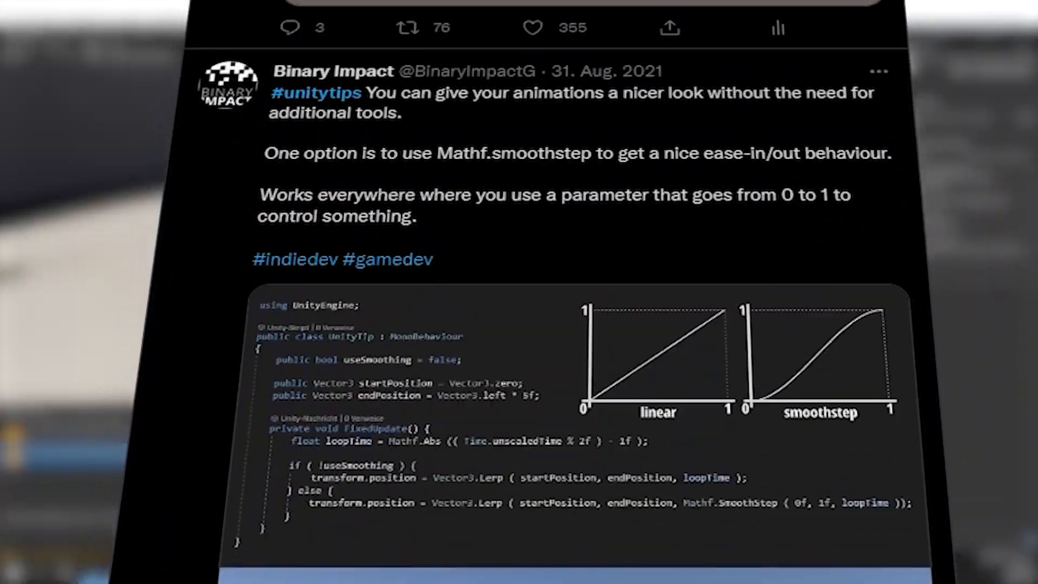
scroll("down", 3)
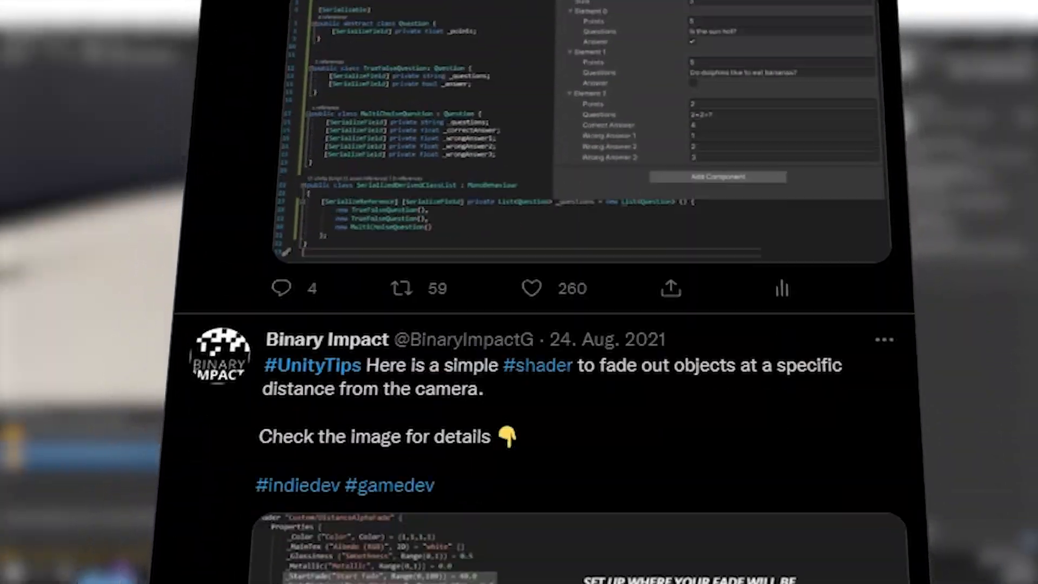
scroll("down", 3)
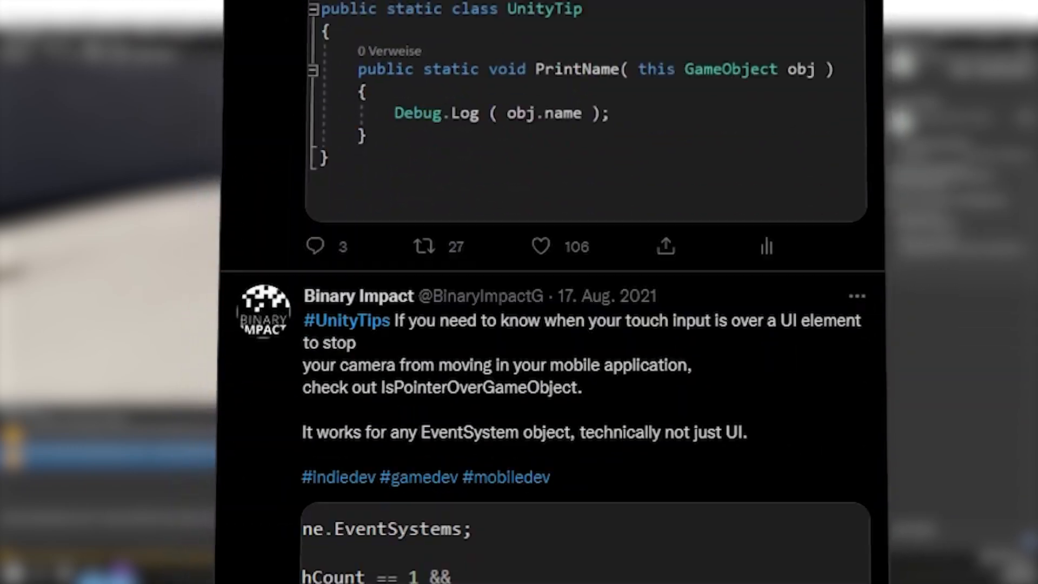
scroll("down", 3)
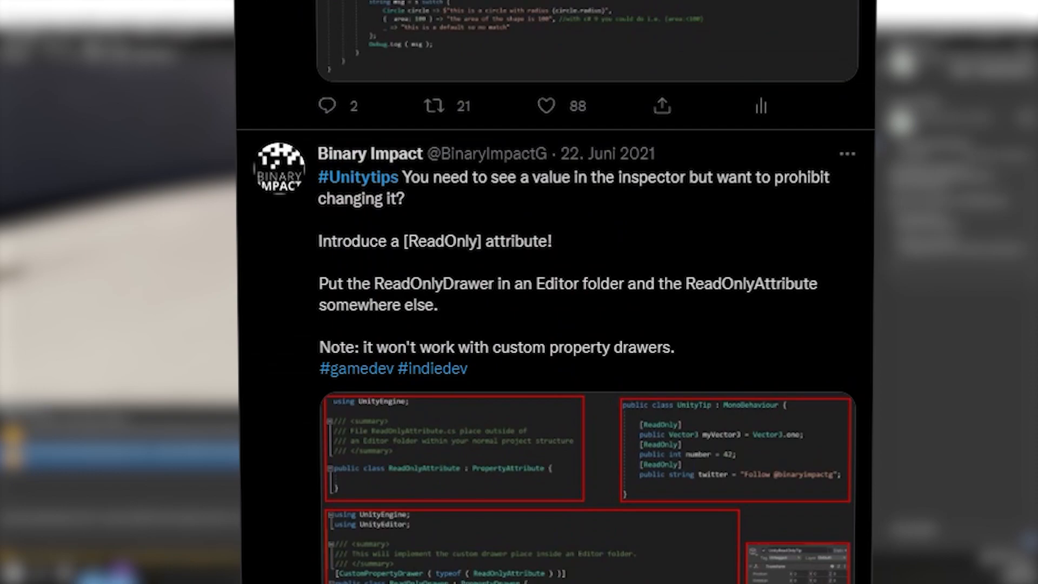
scroll("down", 3)
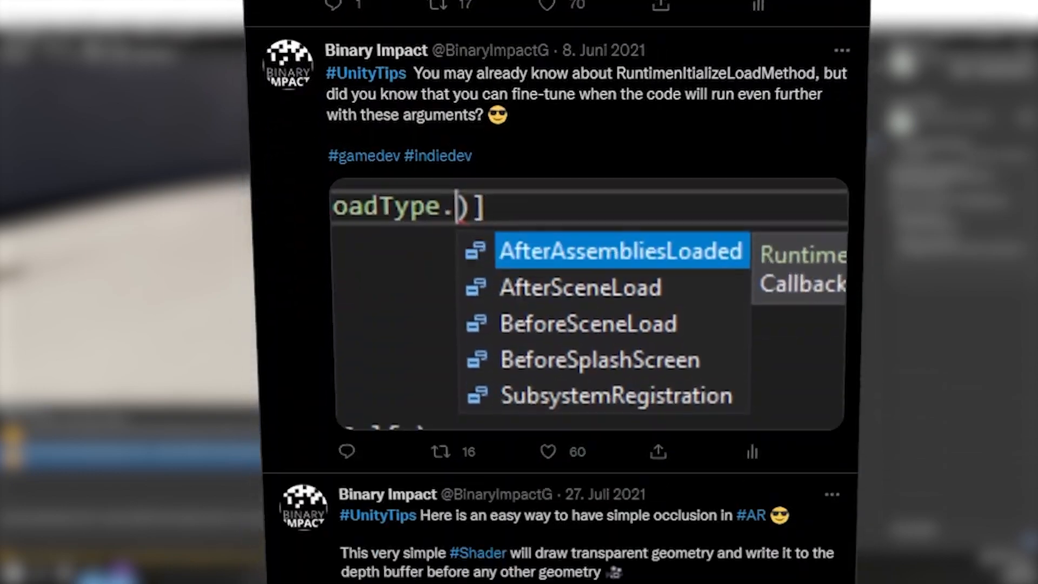
scroll("down", 3)
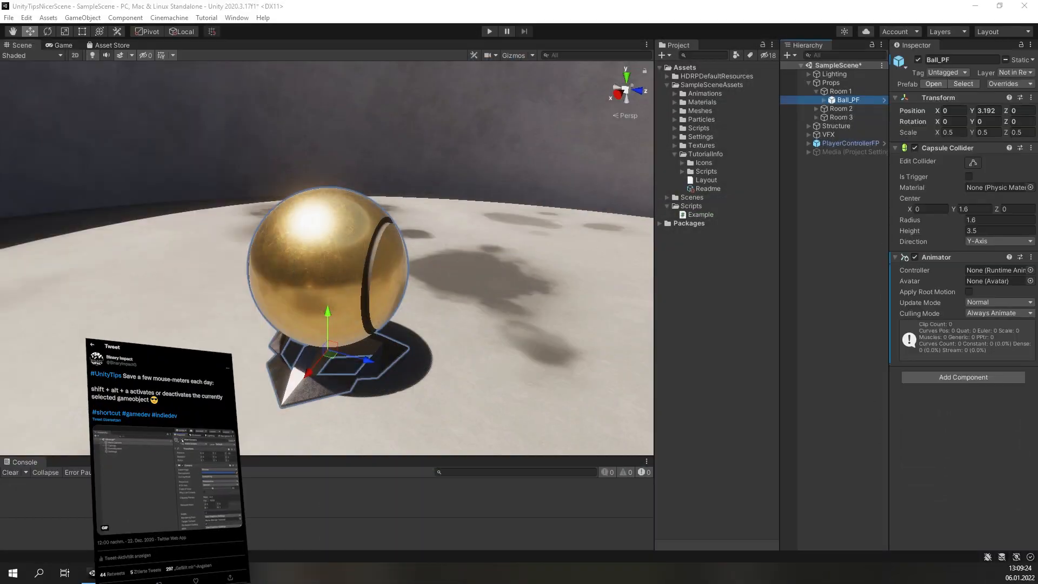
left_click(808, 108)
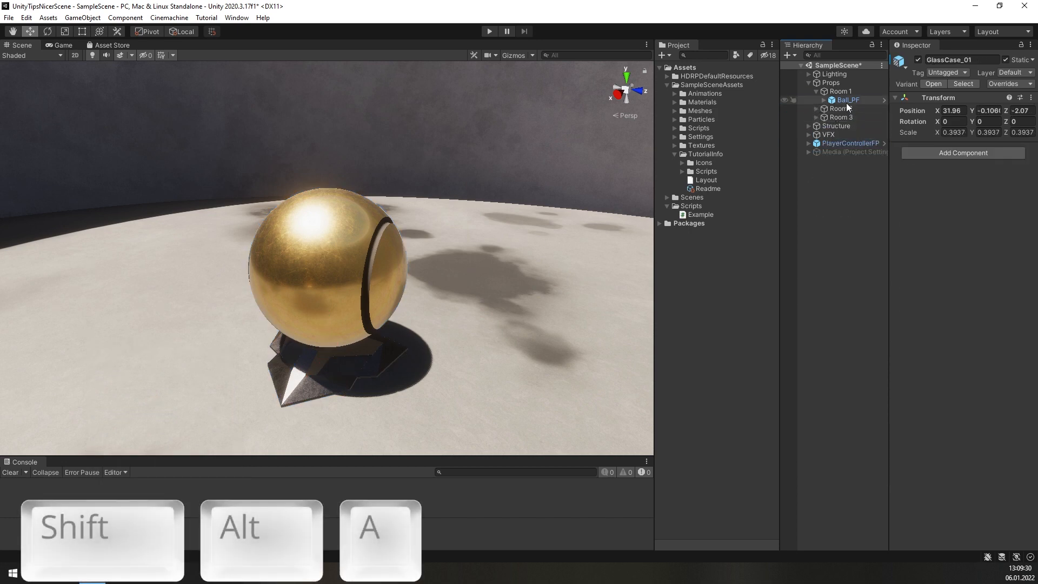
left_click(845, 99)
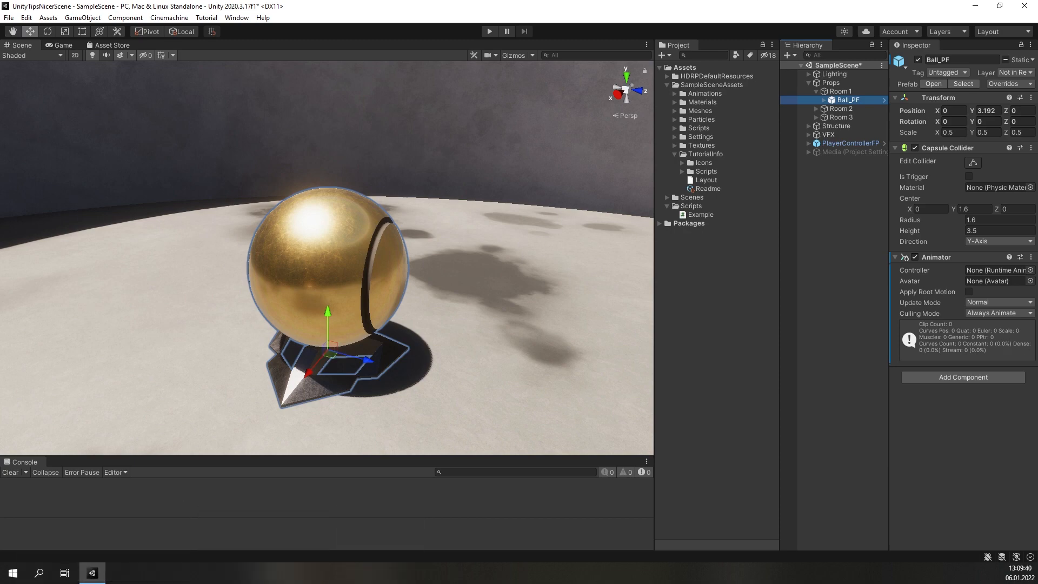
left_click(699, 214)
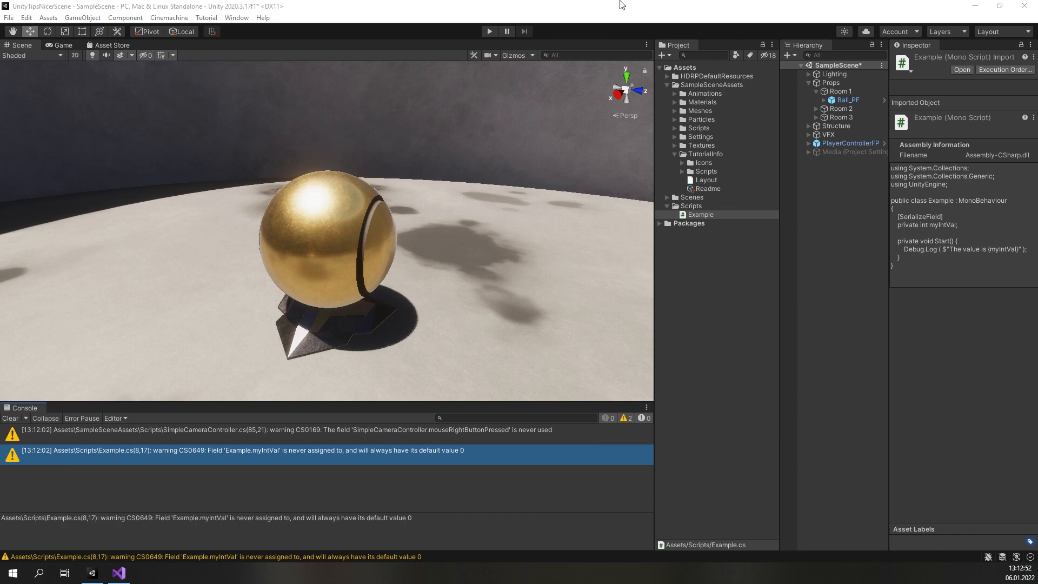
Step: Open Unity's Project Settings to the Player page
left_click(26, 17)
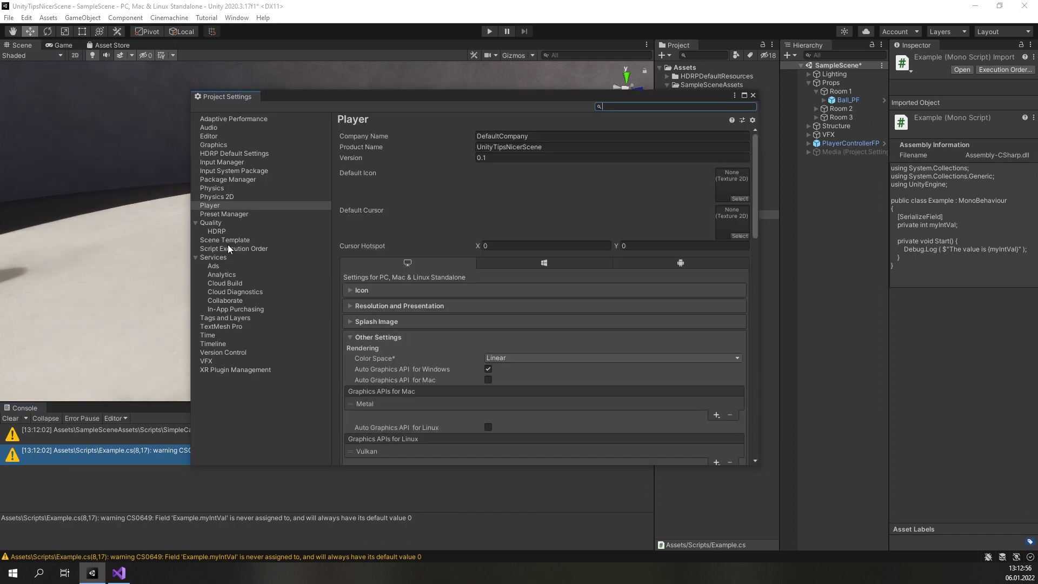
Step: In Player Other Settings, toggle Suppress Common Warnings on, then leave it unchecked
scroll("down", 3)
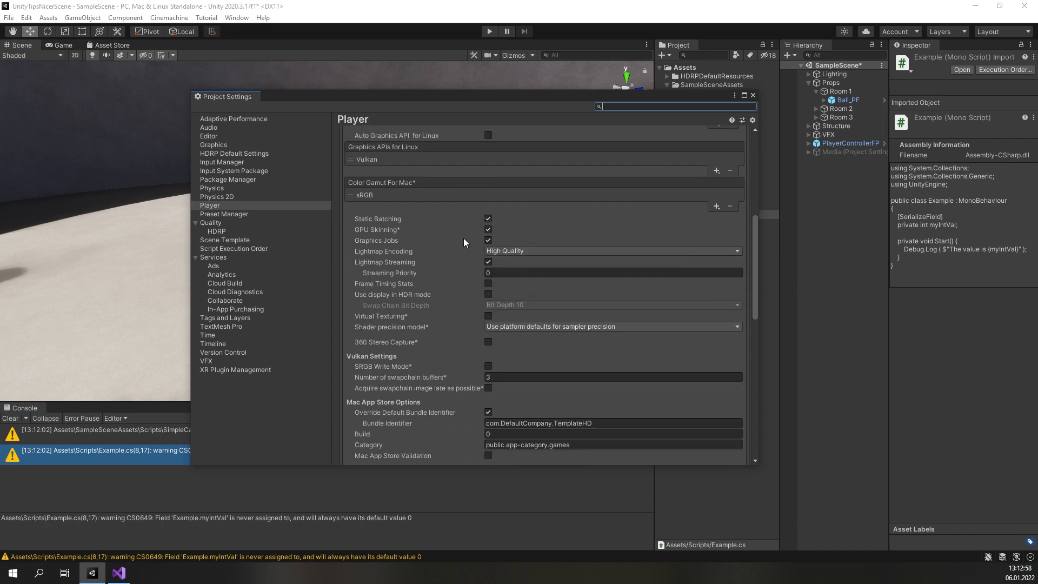
scroll("down", 3)
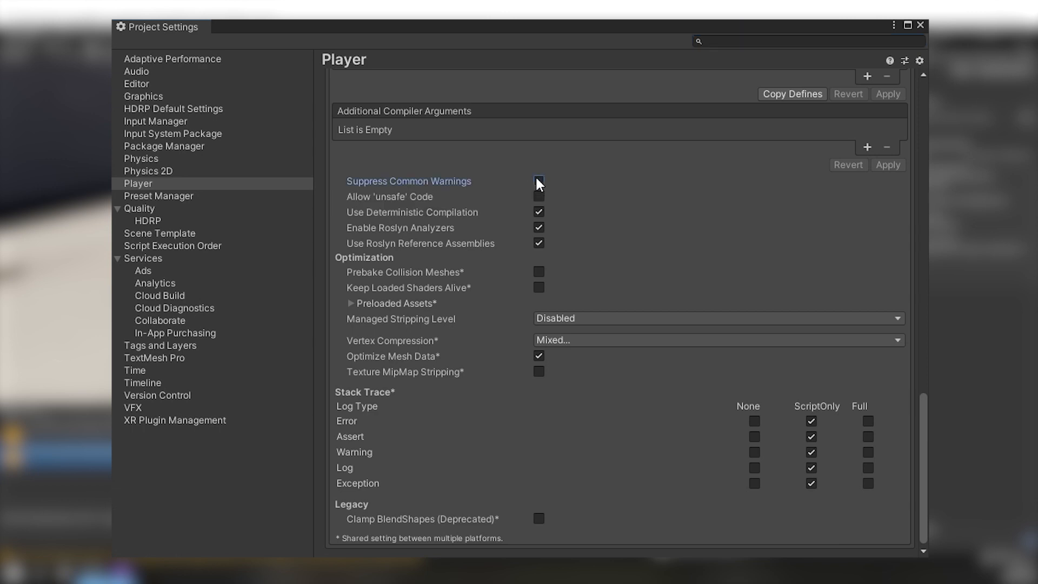
left_click(538, 181)
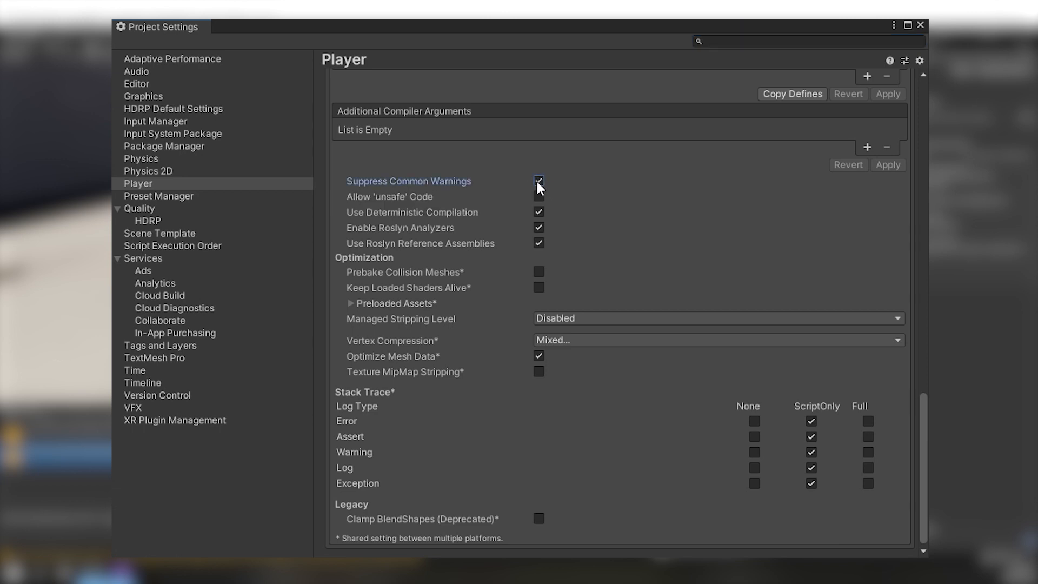
left_click(538, 181)
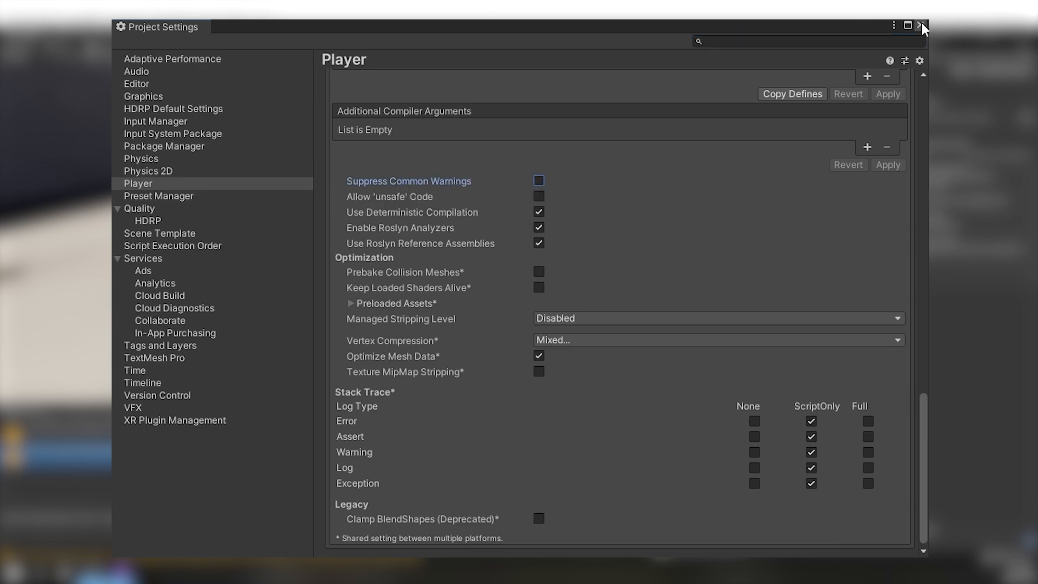
left_click(922, 27)
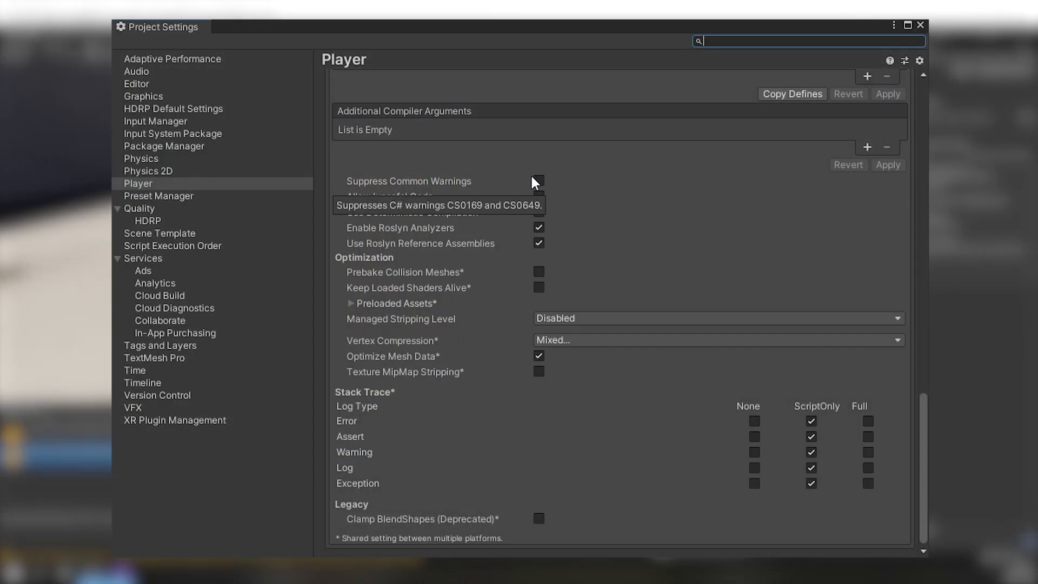
left_click(538, 180)
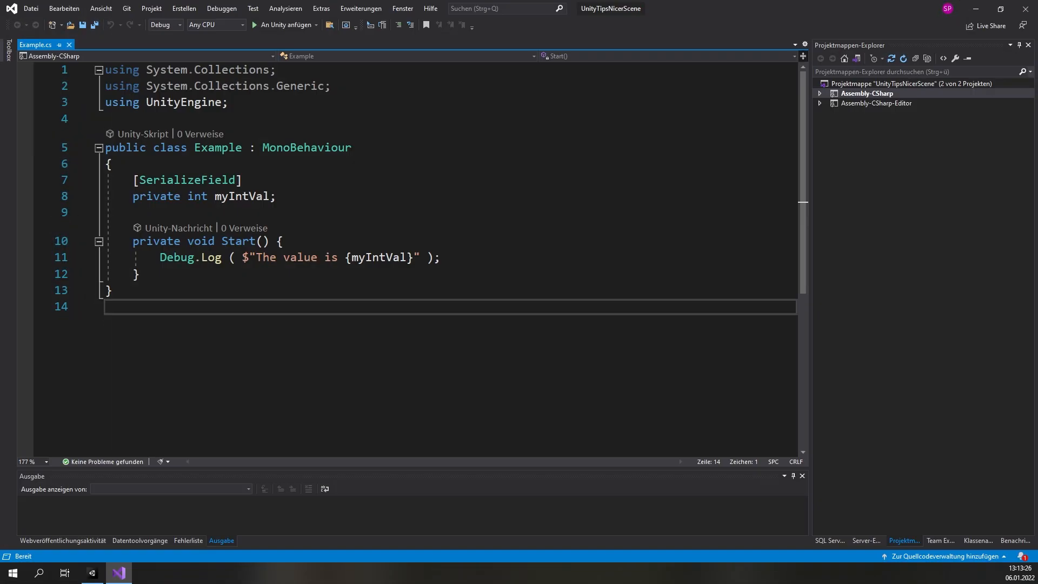
Step: Wrap myIntVal in #pragma warning disable 0649 and #pragma warning restore 0649
type("#pragma warning disable 0649")
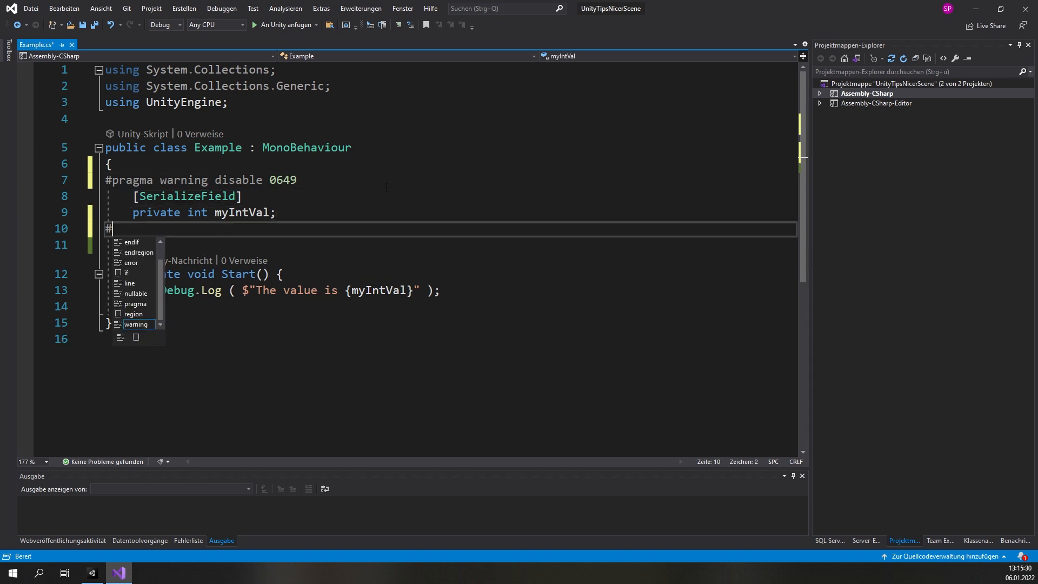
type("pragma warning restore 0649")
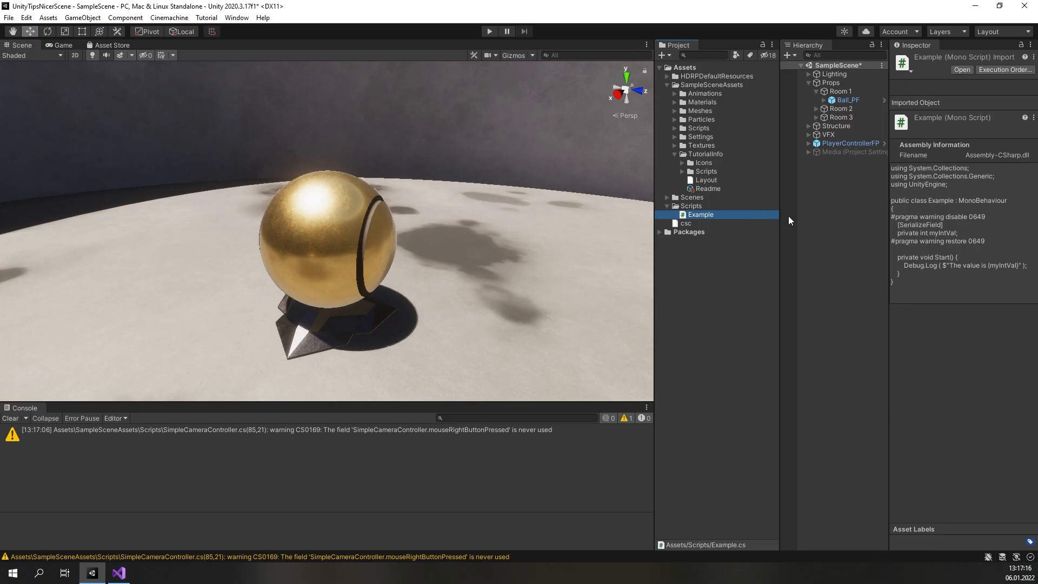
Step: Select the csc.rsp response file in the Assets folder
left_click(685, 223)
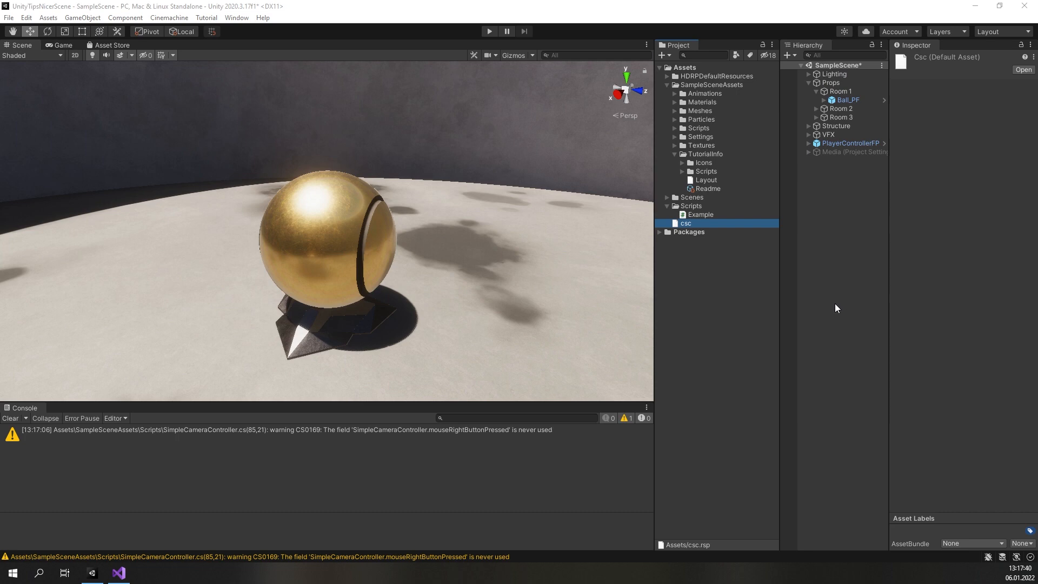
mouse_move(733, 284)
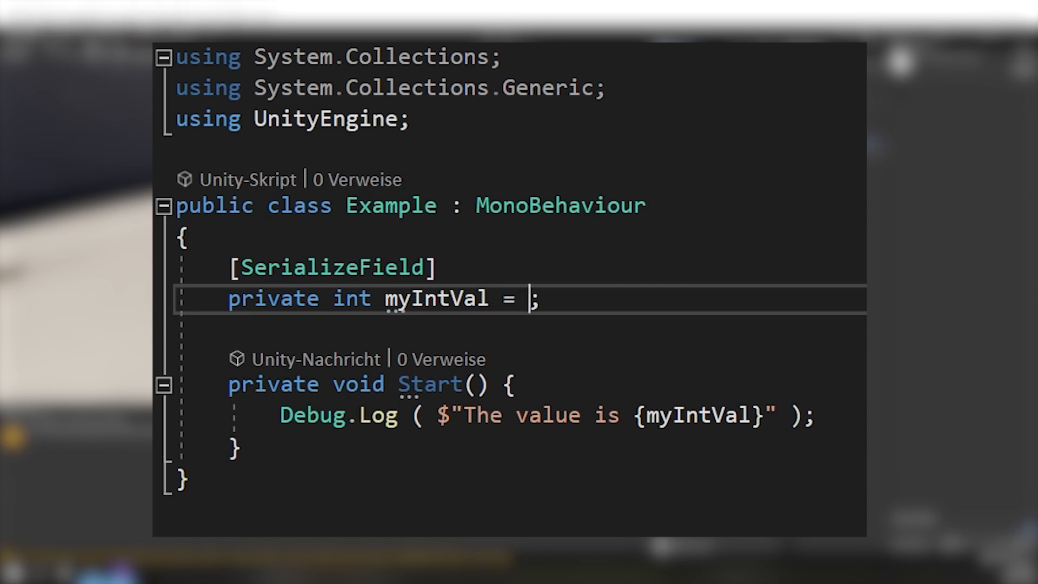
Step: Initialise the myIntVal field to default in Example.cs
type("default")
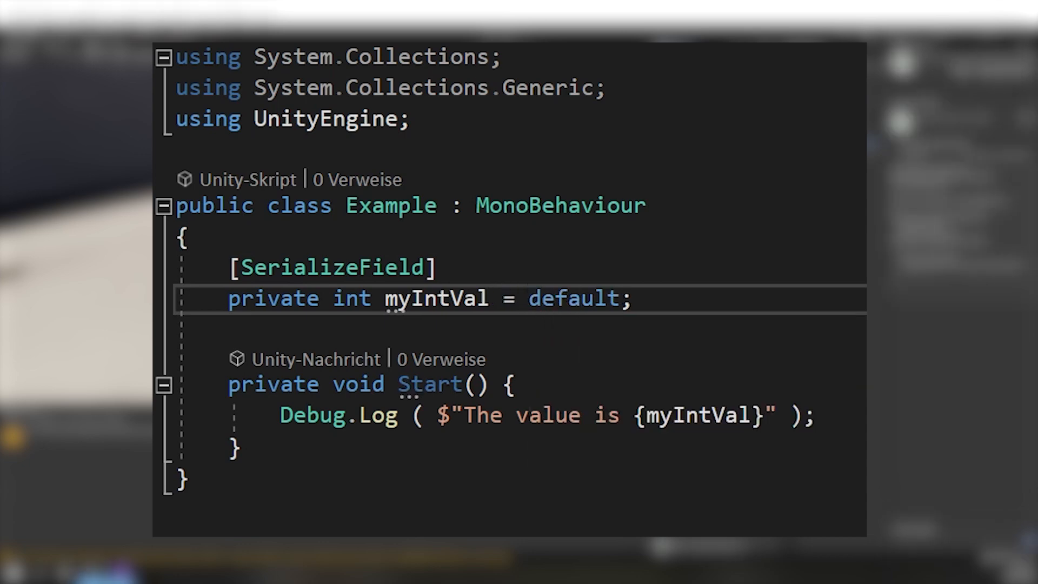
left_click(619, 297)
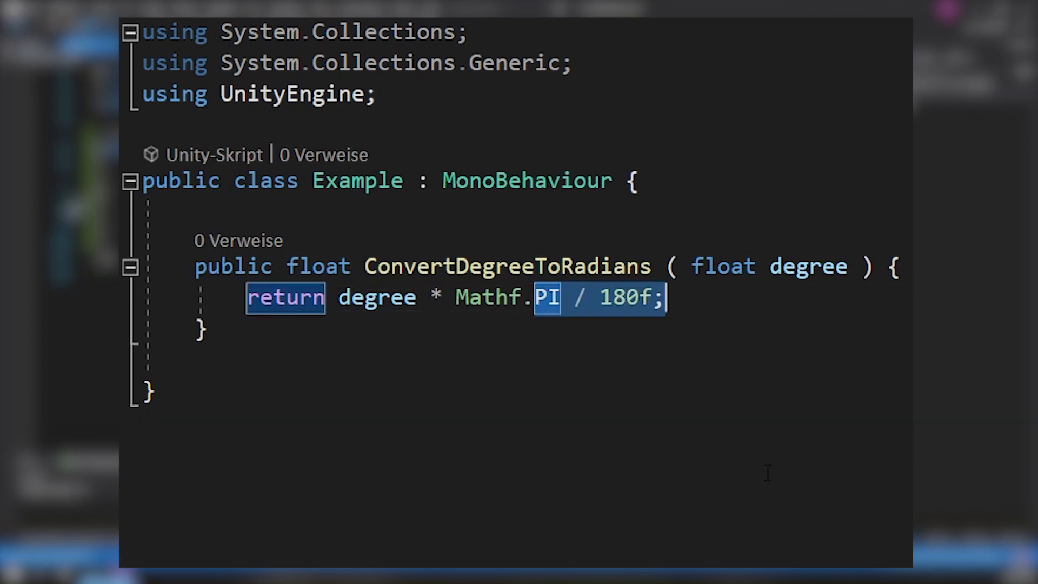
Step: Use Mathf.Deg2Rad in ConvertDegreeToRadians; add ConvertRadiansToDegree returning radians * Mathf.Rad2Deg
type("Deg2Rad")
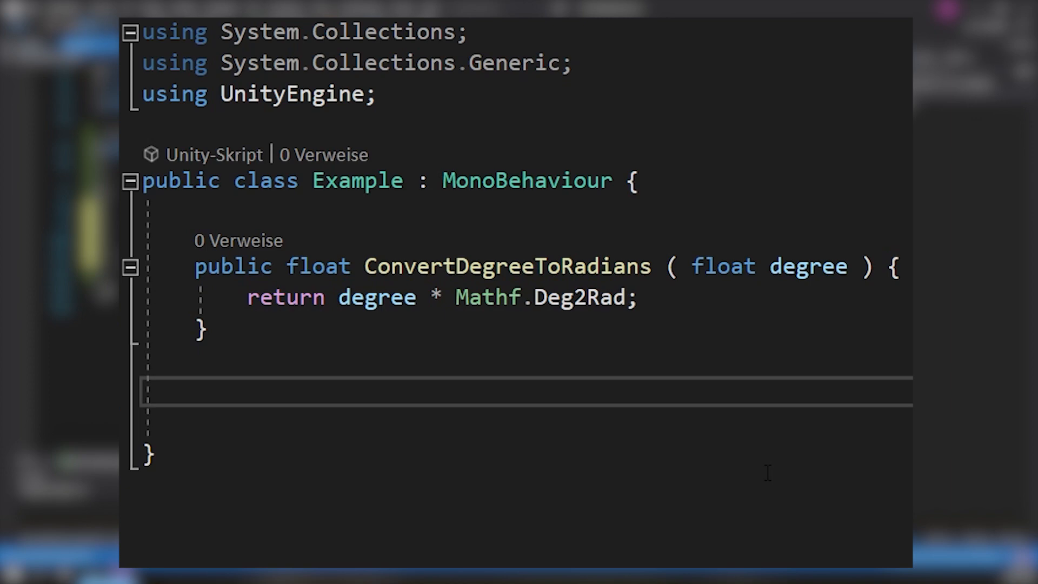
type("public float ConvertRadiansToDegree ()")
type("return radi")
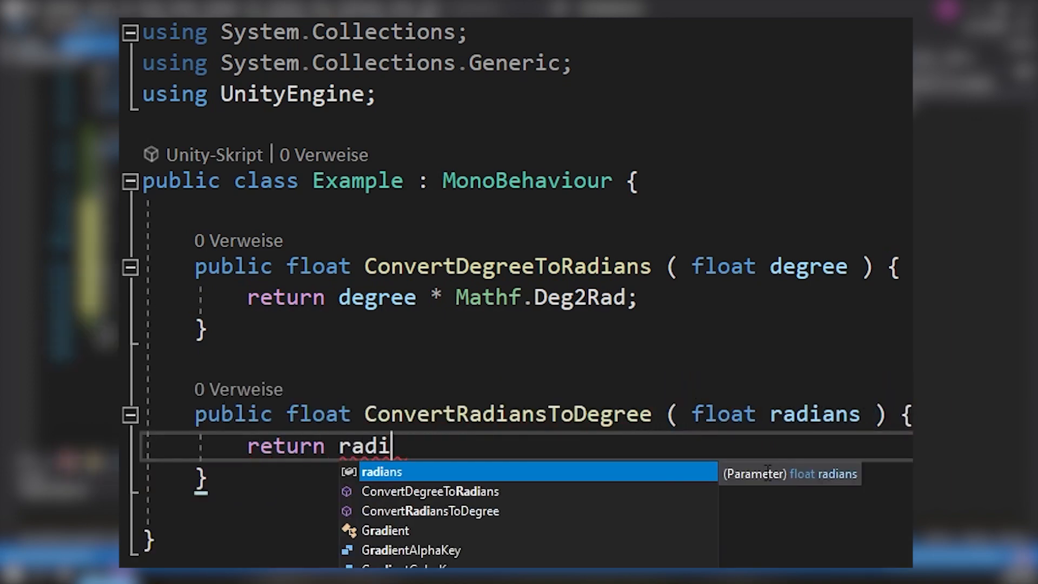
type("ans * Mathf.Rad2Deg;")
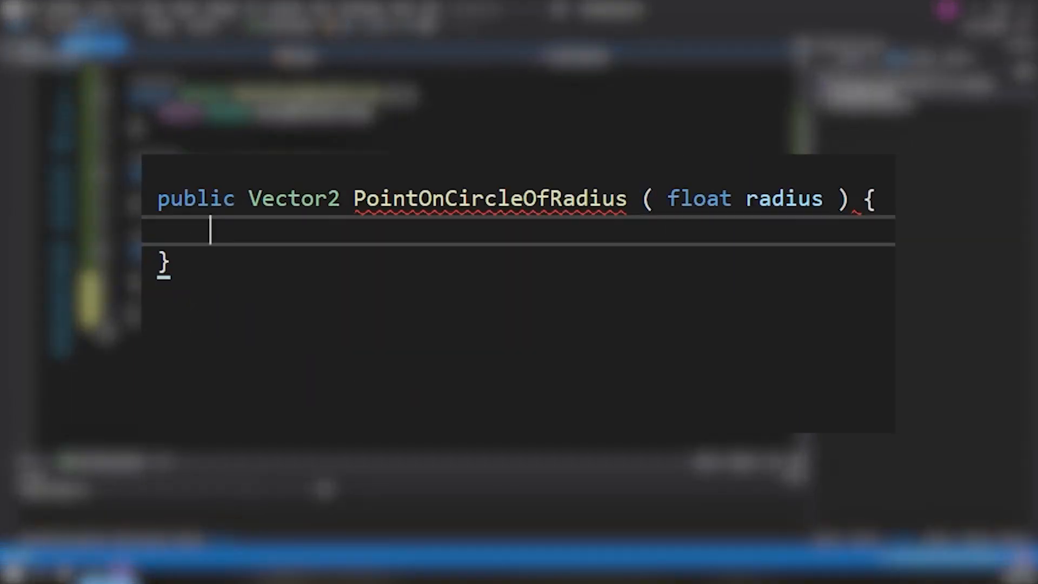
Step: Begin PointOnCircleOfRadius with return Random.insideUnitCircle
type("return Random.insideUnitCirc")
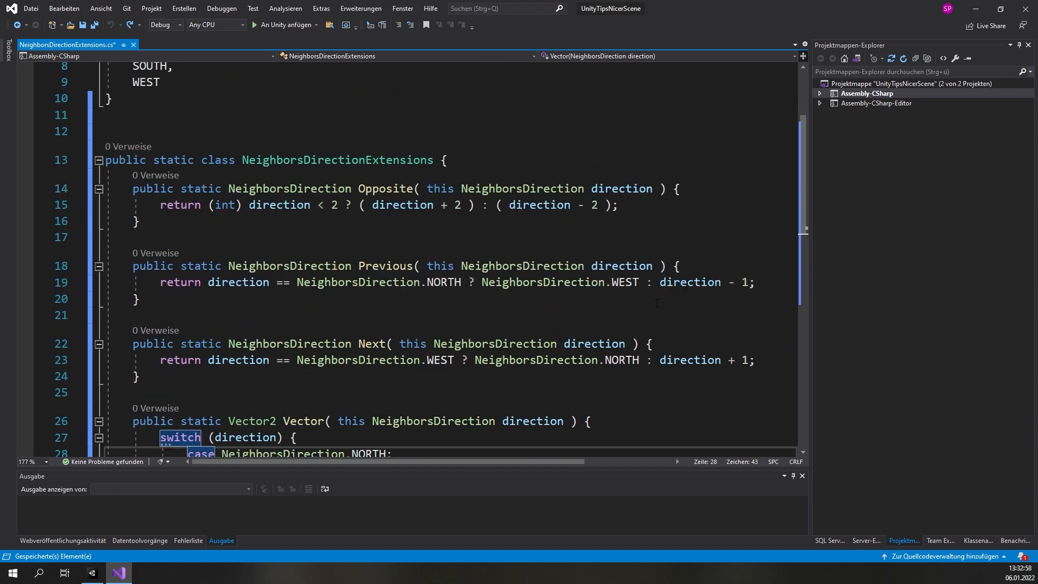
Step: Scroll through the NeighborsDirection extension methods Opposite, Previous, Next and Vector
scroll("down", 3)
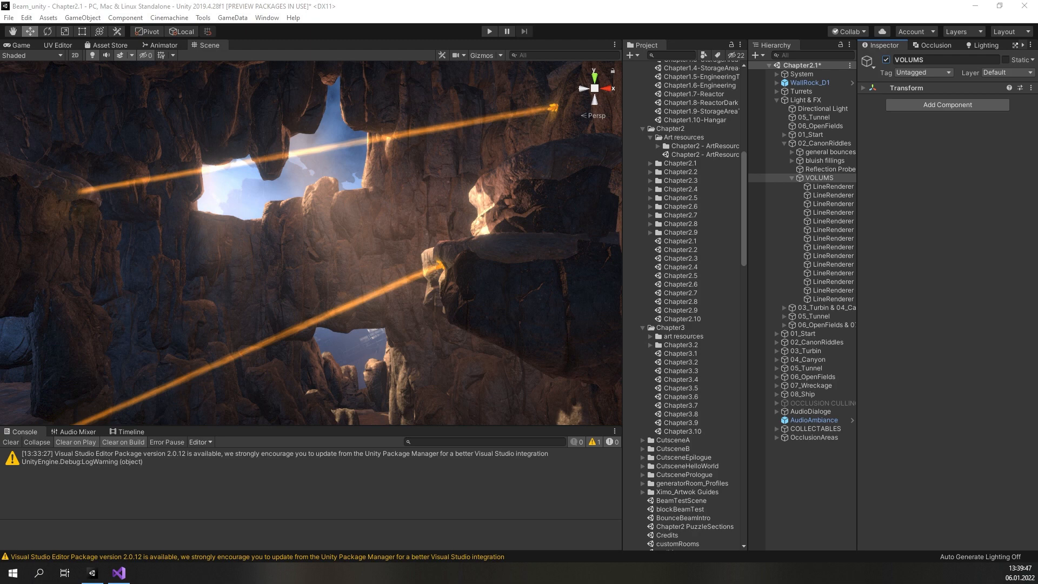
Step: Select a beam LineRenderer under VOLUMS and view its width curve (about 15 to 30)
left_click(832, 186)
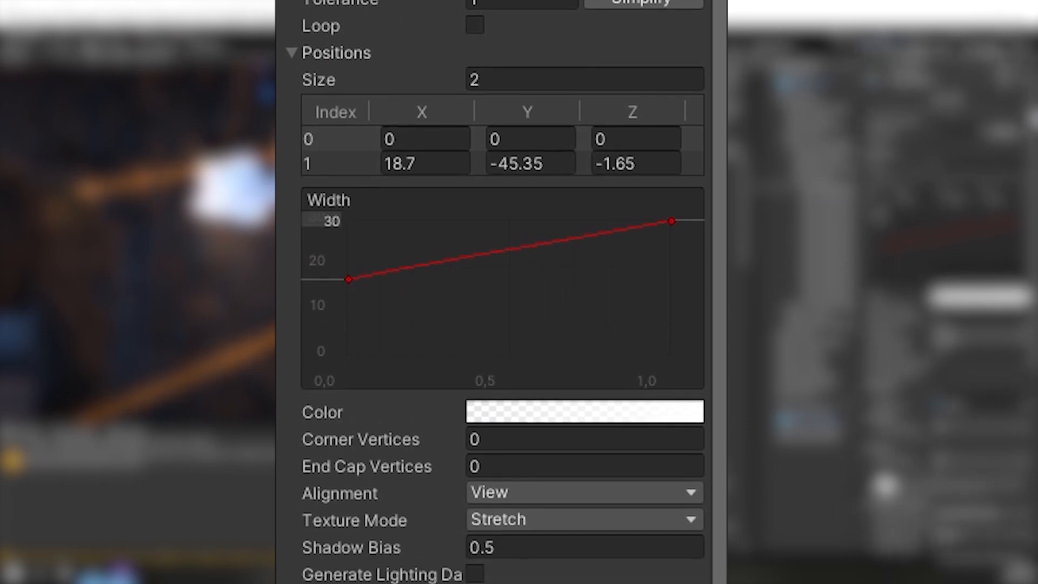
scroll("down", 3)
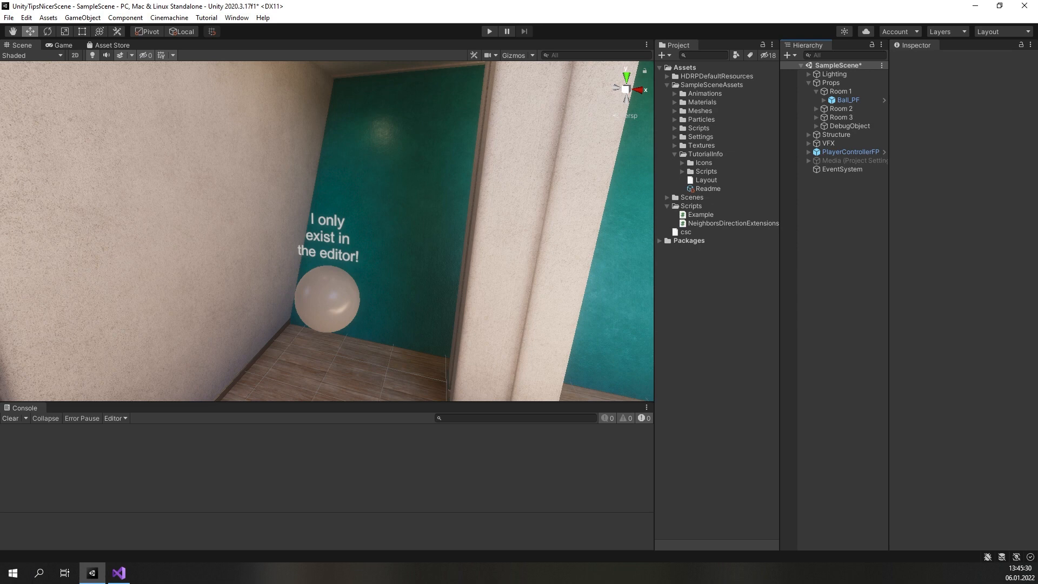
Step: Select the DebugObject sphere to show its EditorOnly tag in the Inspector
left_click(945, 72)
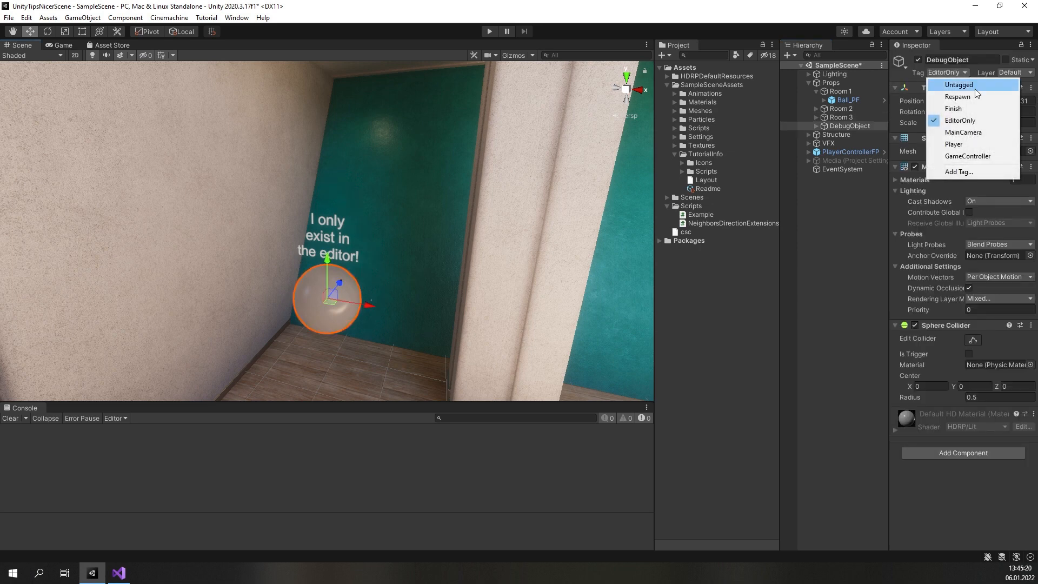
mouse_move(972, 121)
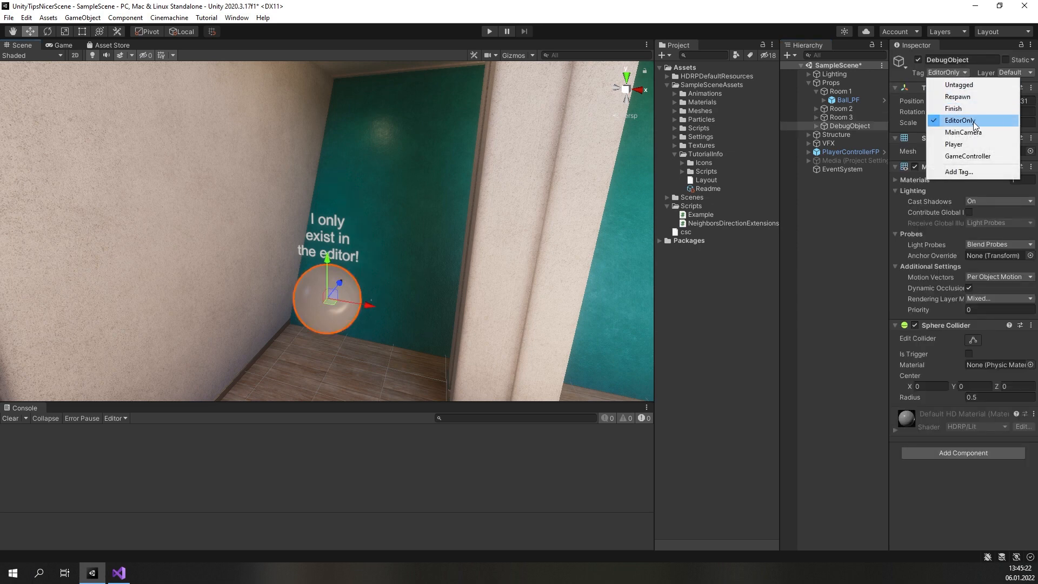
mouse_move(957, 85)
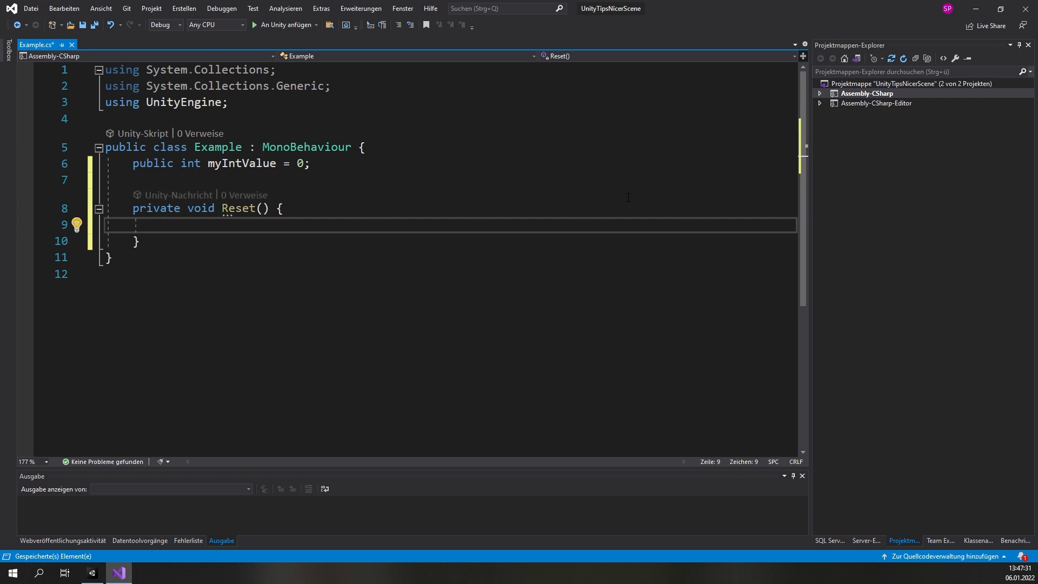
Step: Type myIntValue = 123 inside the Reset method of Example.cs
type("myIntValue = 123")
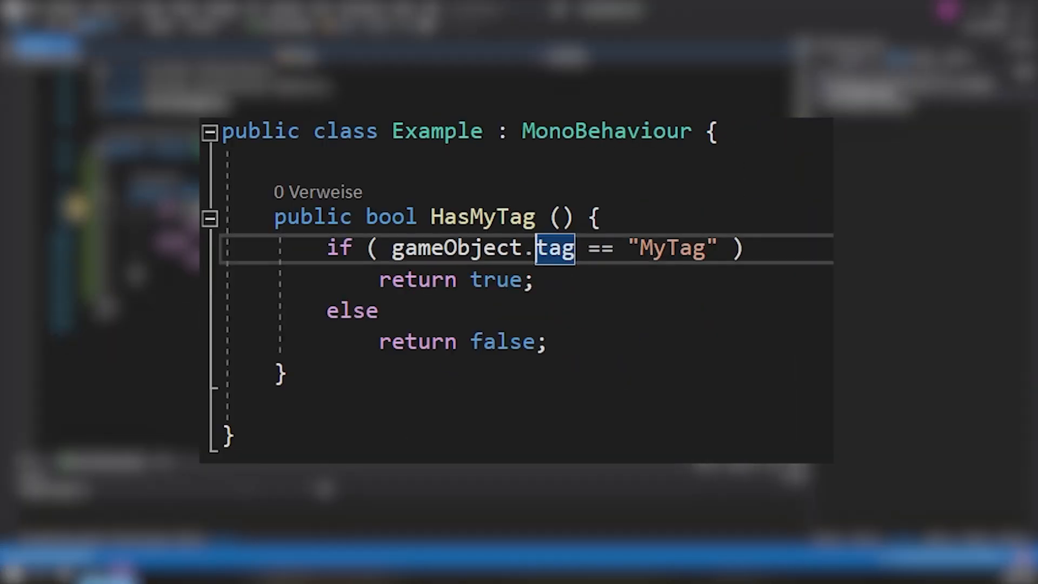
Step: Rewrite HasMyTag's check as gameObject.CompareTag("MyTag") via IntelliSense
type("Compare")
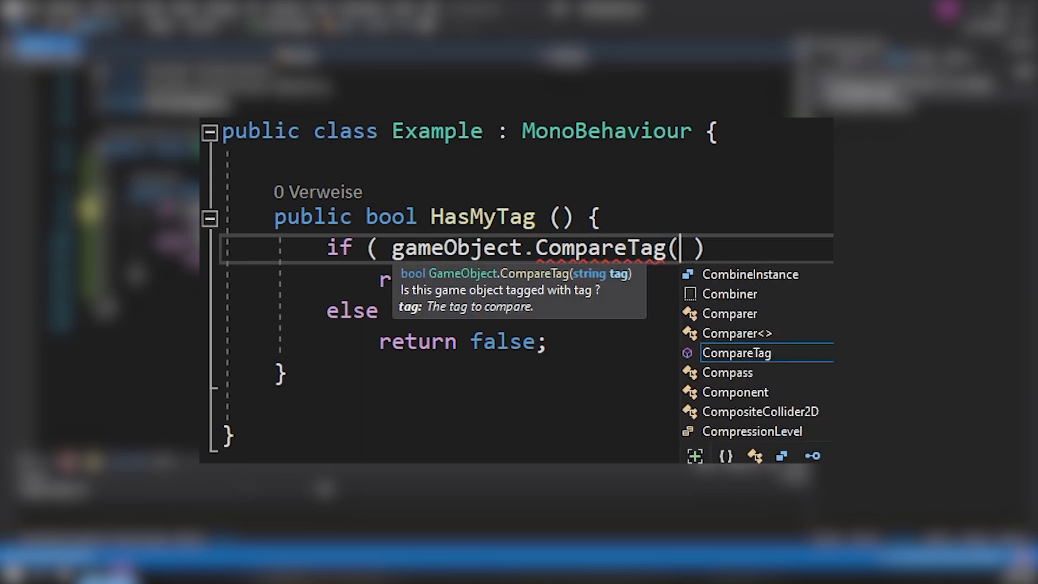
type("\"MyTag\"")
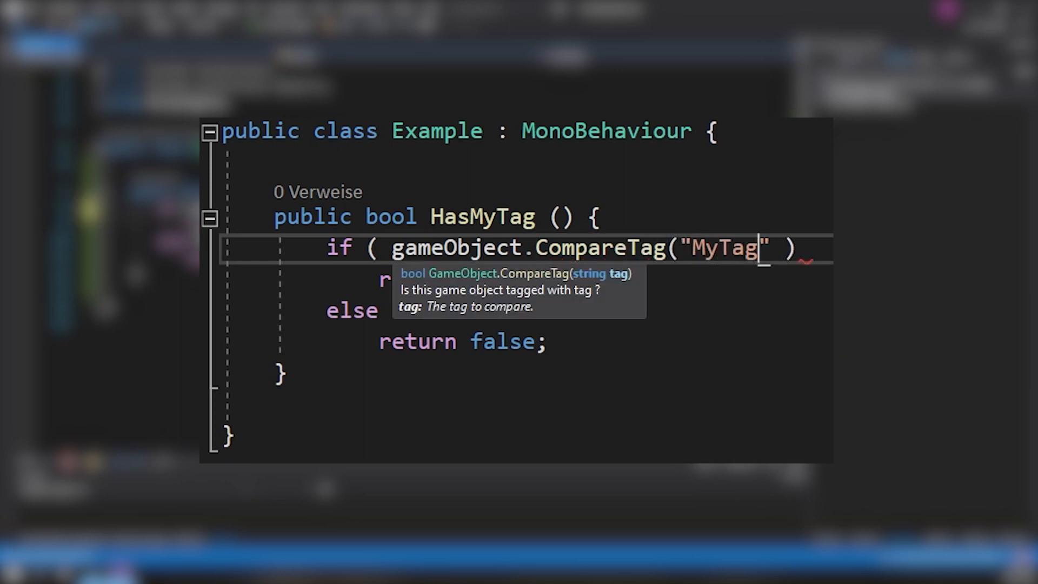
double_click(723, 248)
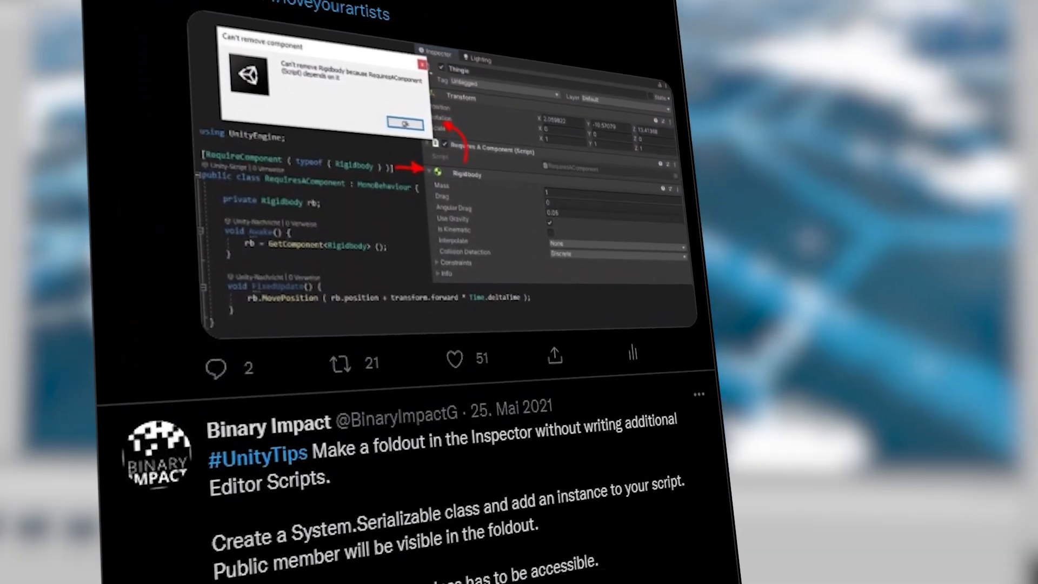
Step: Scroll Binary Impact's #UnityTips feed down to the collision matrix layer highlighting tweet
scroll("down", 3)
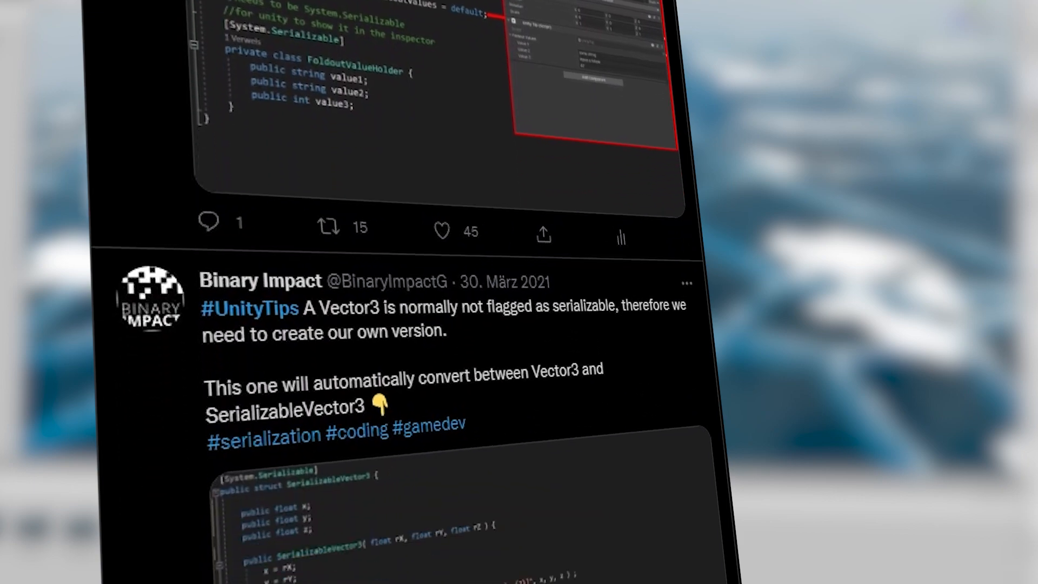
scroll("down", 3)
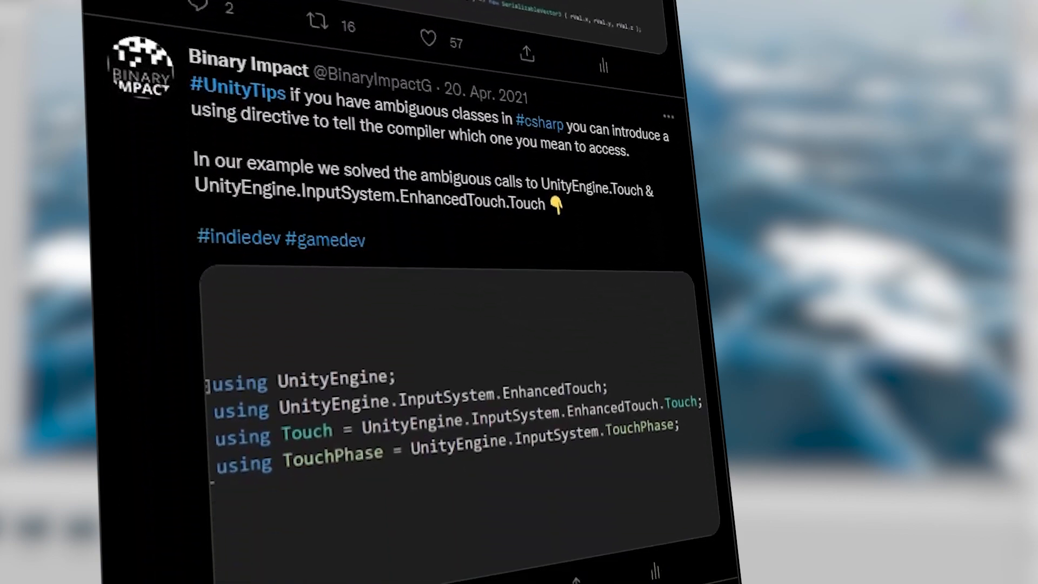
scroll("down", 3)
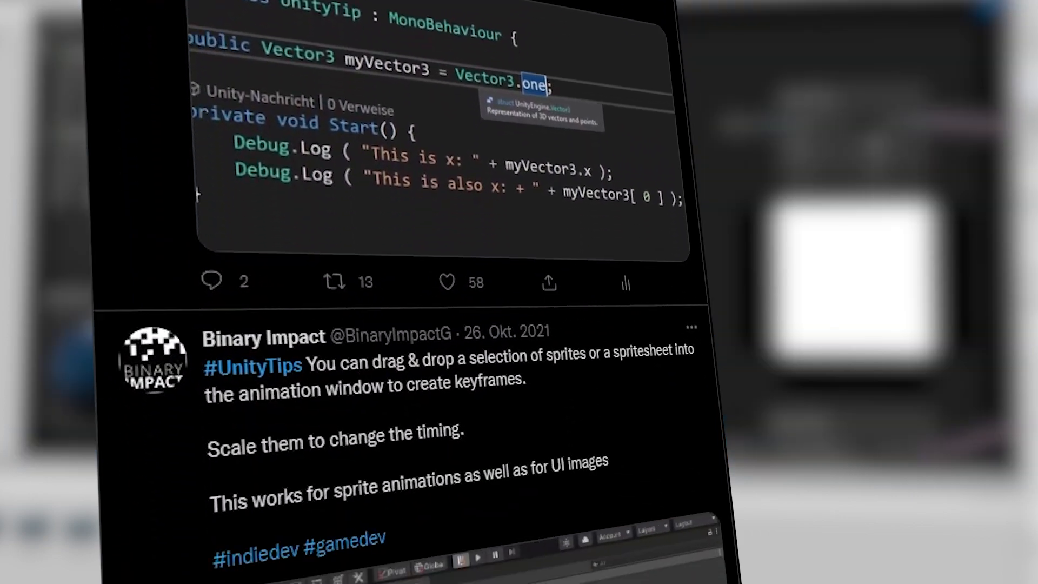
scroll("down", 3)
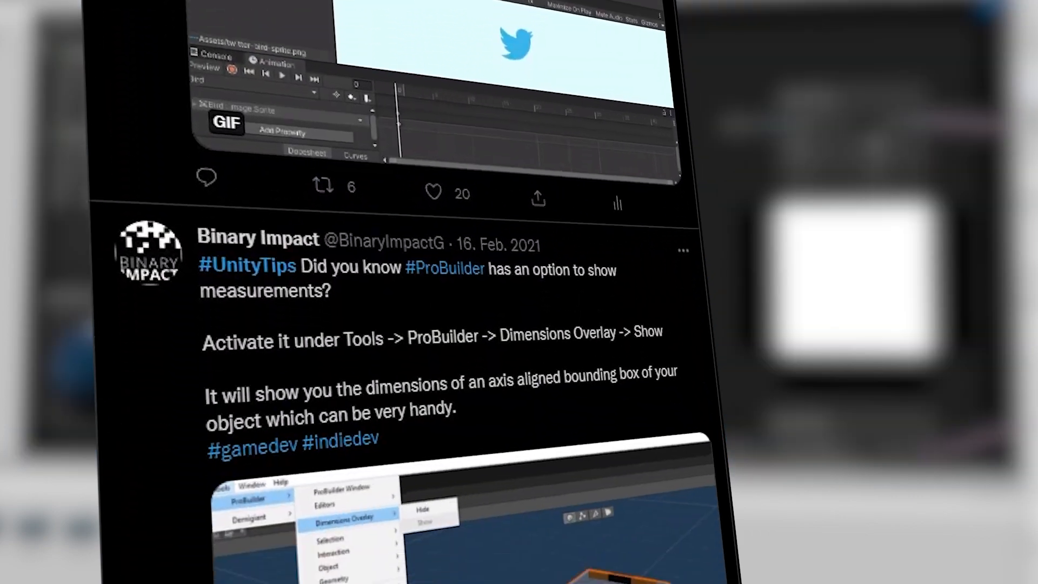
scroll("down", 3)
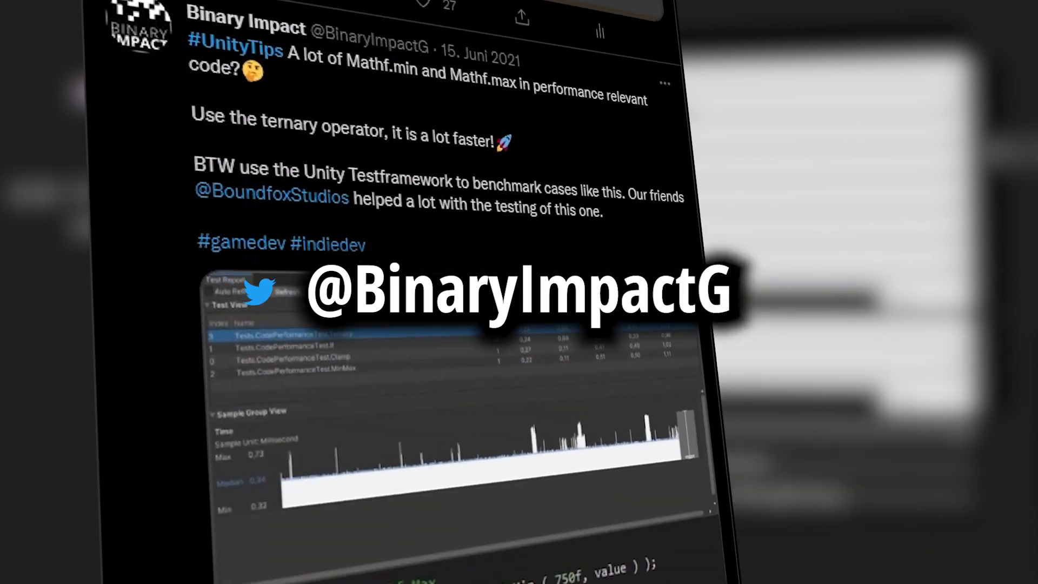
scroll("down", 3)
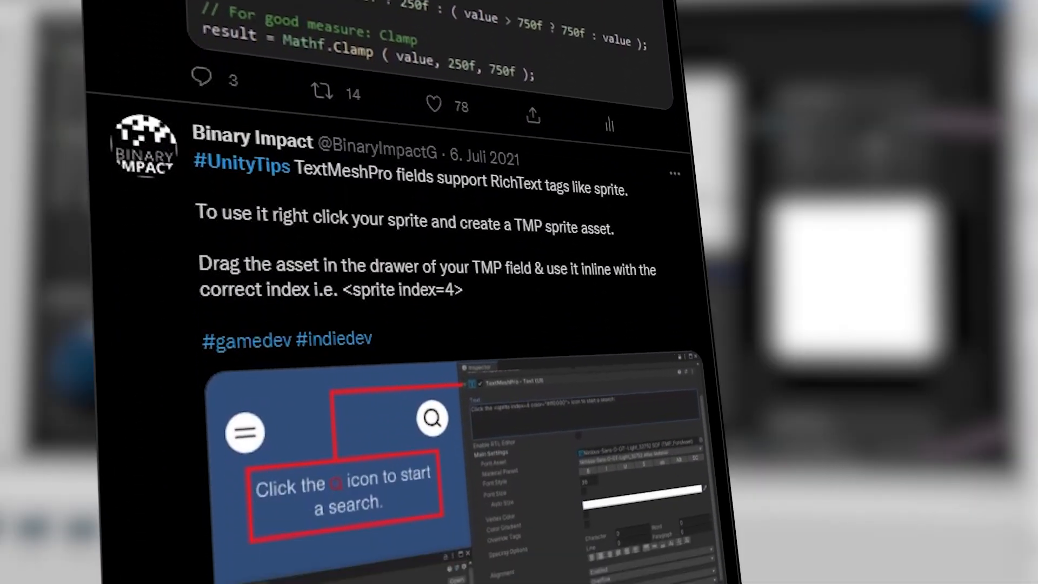
scroll("down", 3)
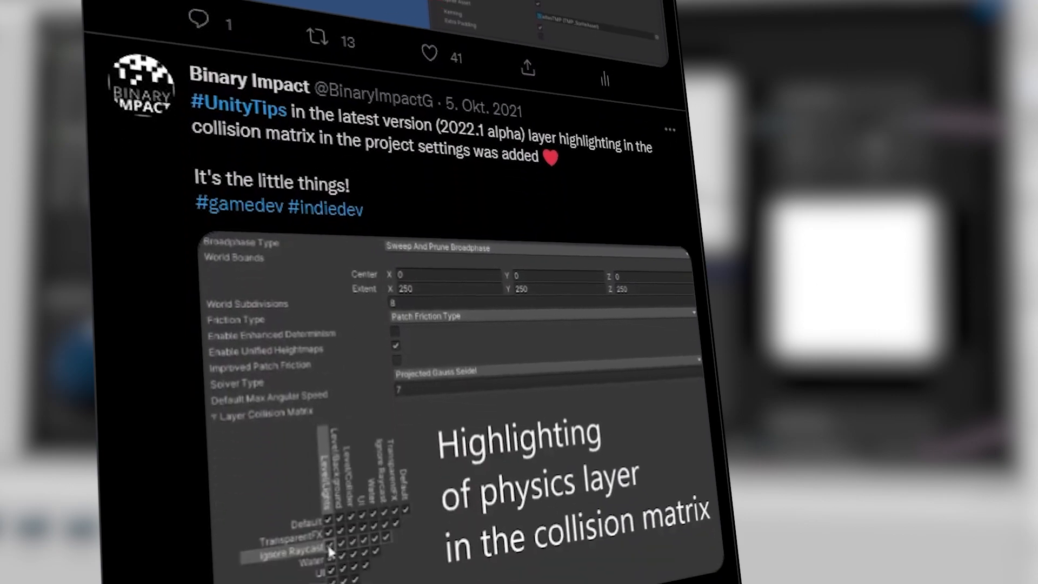